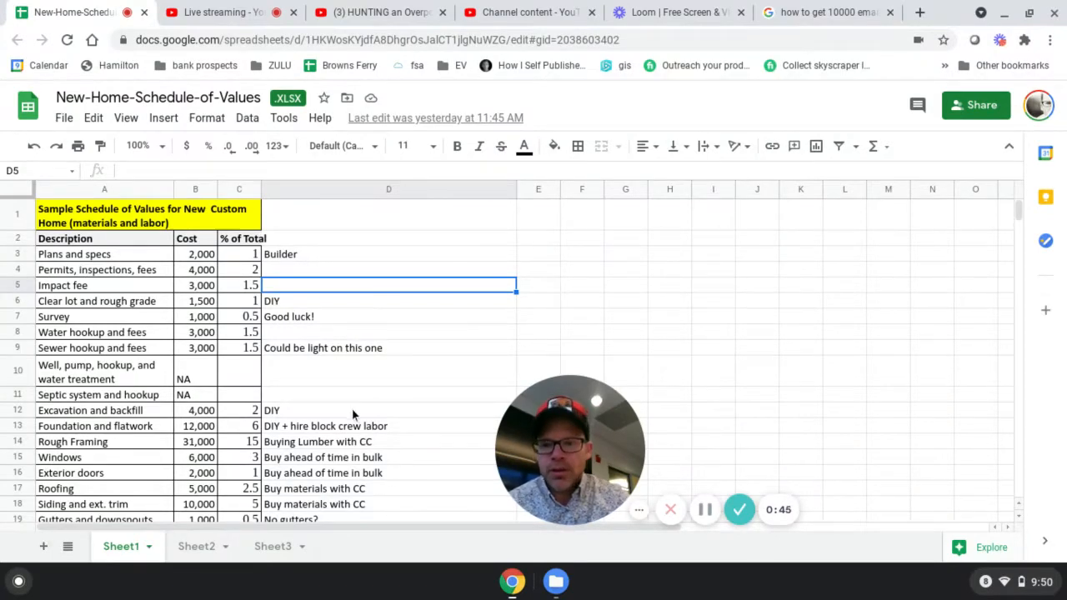
mouse_move(392, 381)
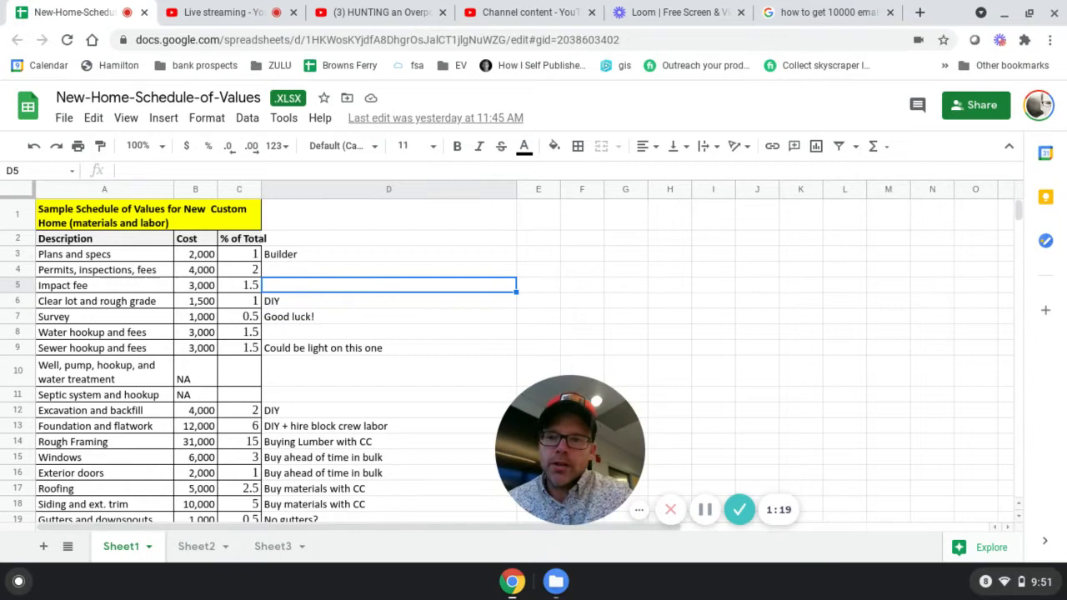
mouse_move(332, 264)
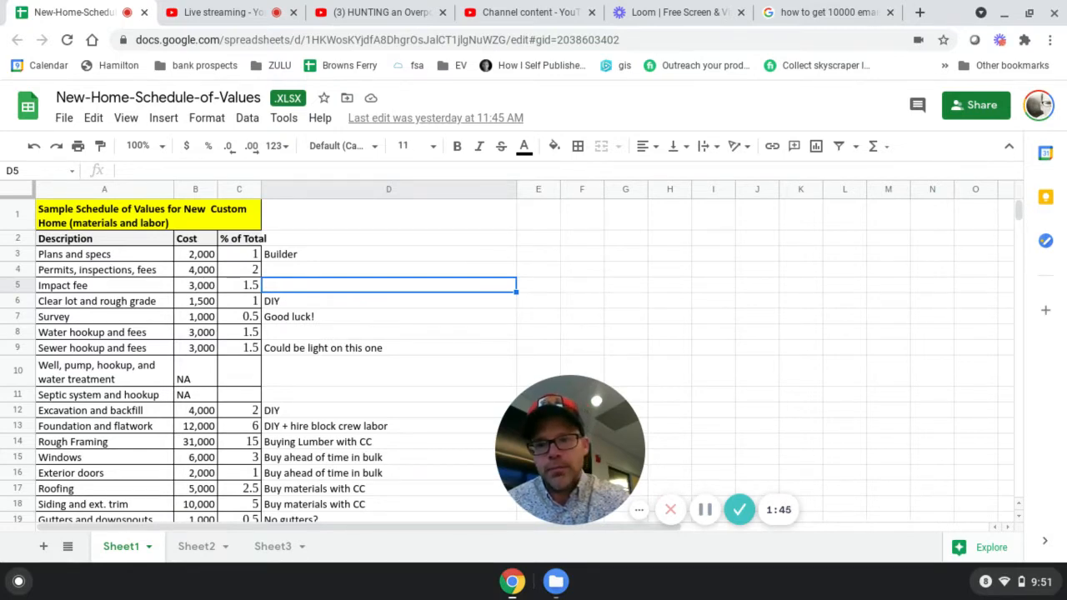
- Check the column D notes for permits (empty), lot clearing ('DIY'), Survey ('Good luck!'), and a later item
left_click(389, 269)
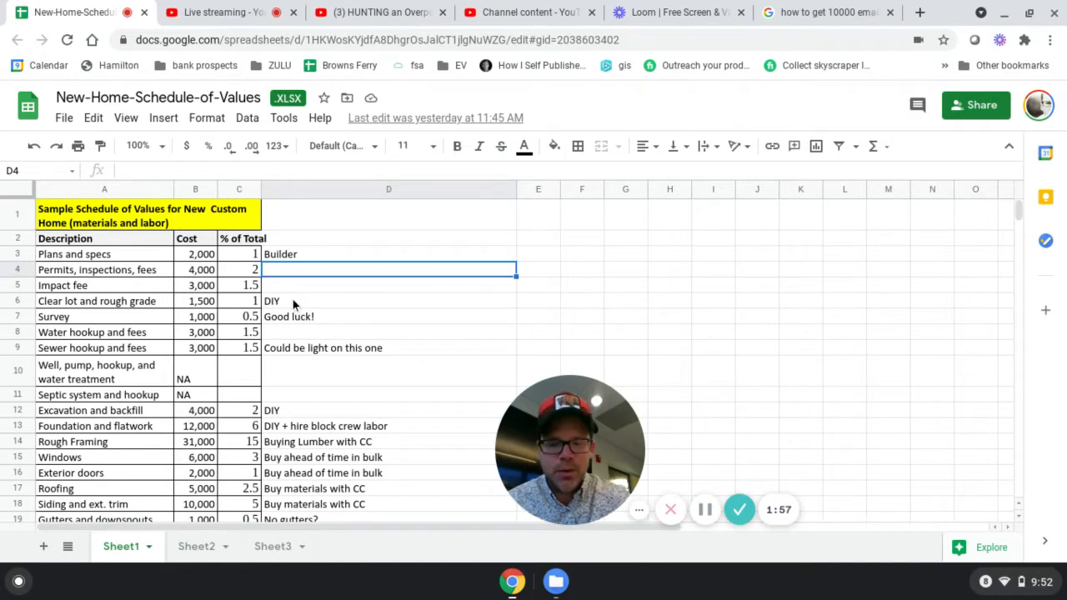
left_click(389, 301)
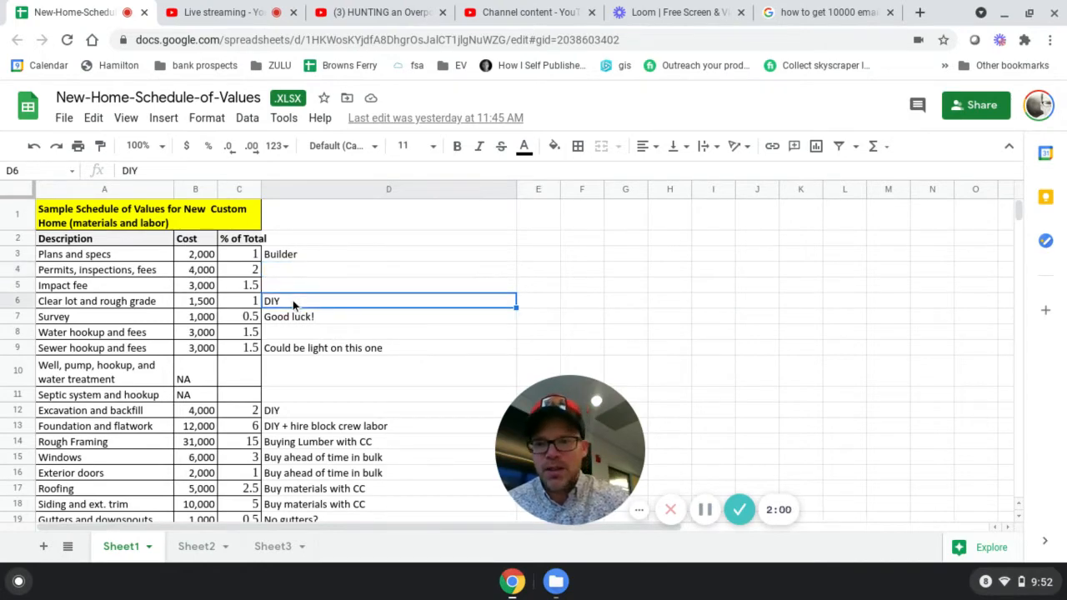
mouse_move(247, 310)
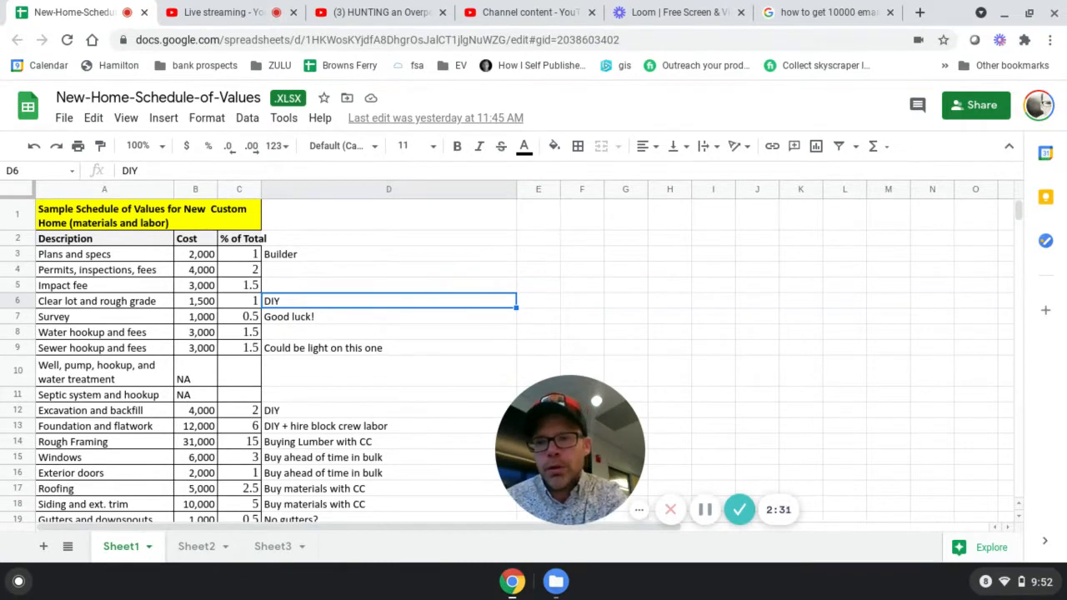
mouse_move(309, 408)
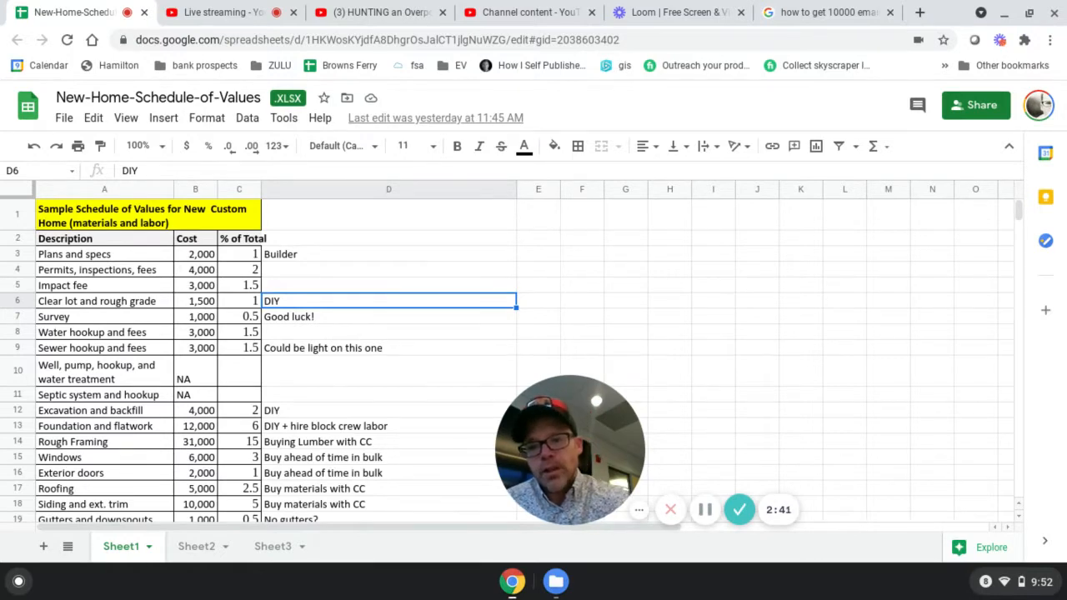
left_click(389, 316)
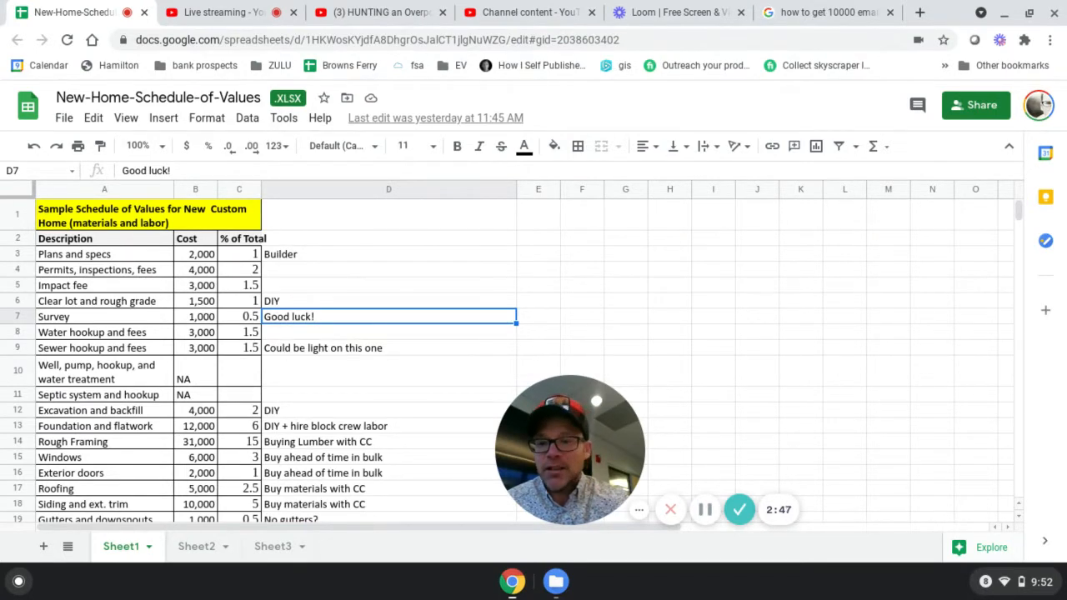
mouse_move(282, 337)
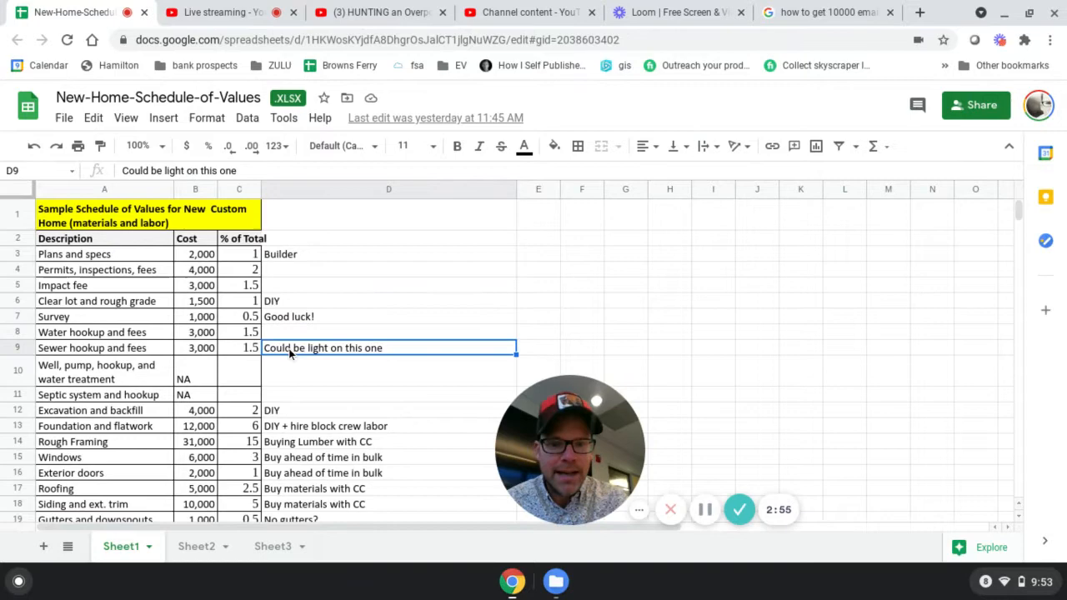
mouse_move(302, 404)
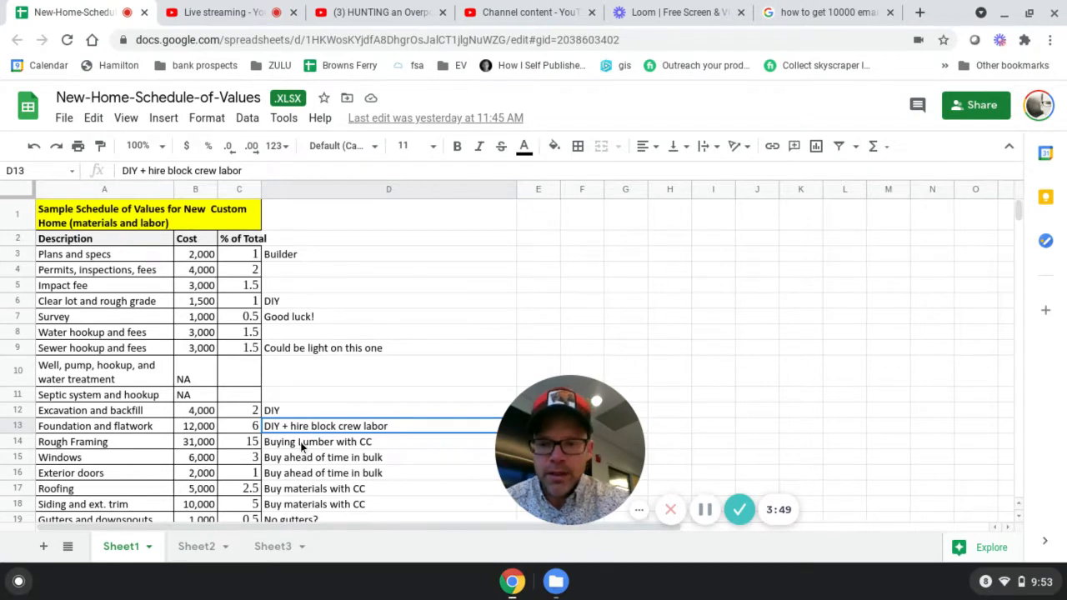
left_click(375, 441)
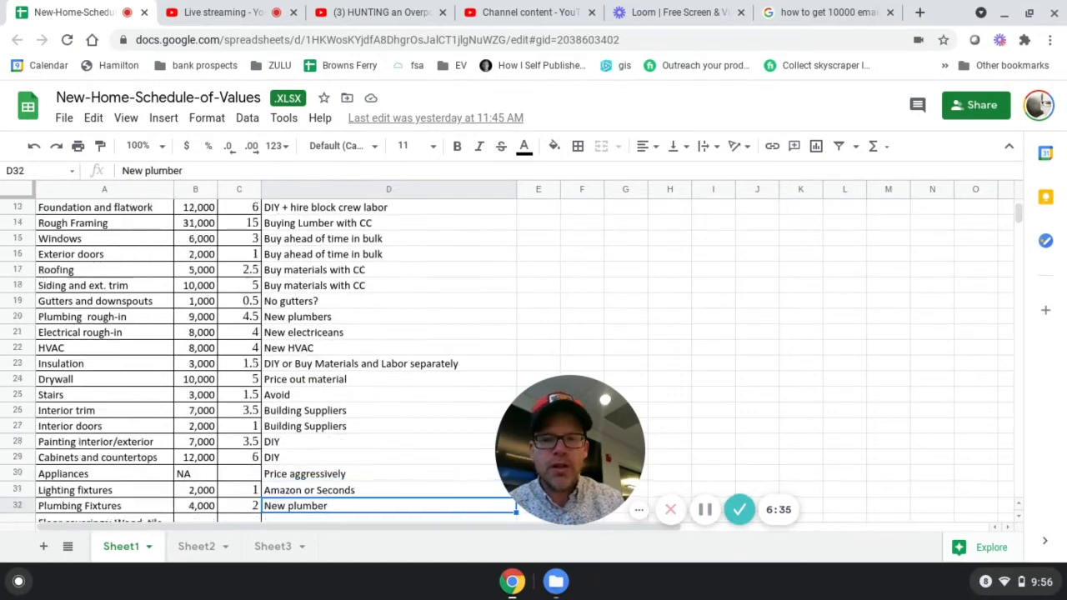
scroll("down", 3)
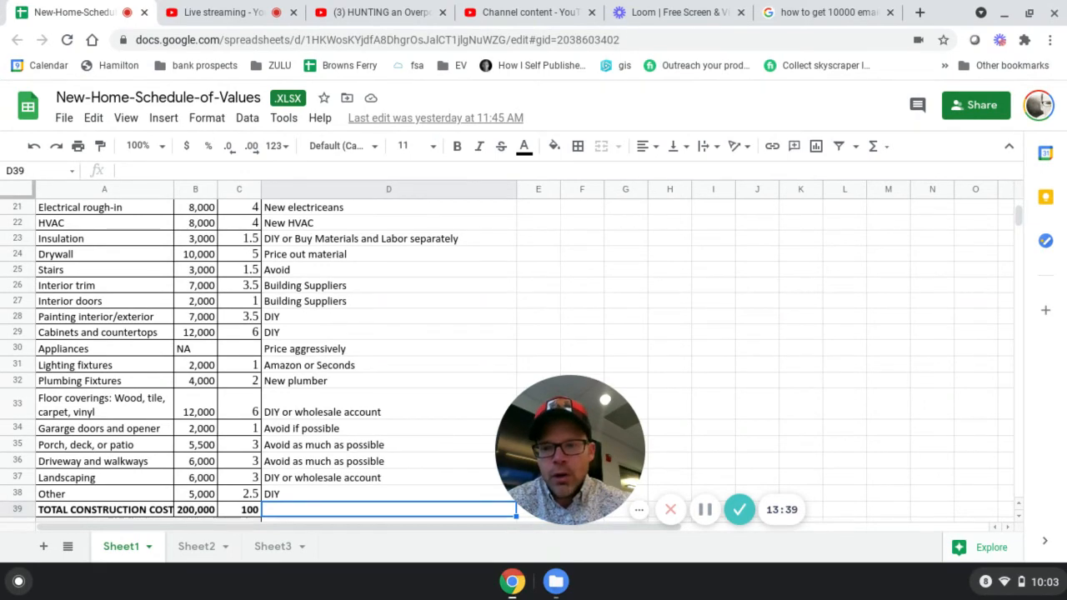
- Select the garage doors item's 'Avoid if possible' note in column D
left_click(387, 428)
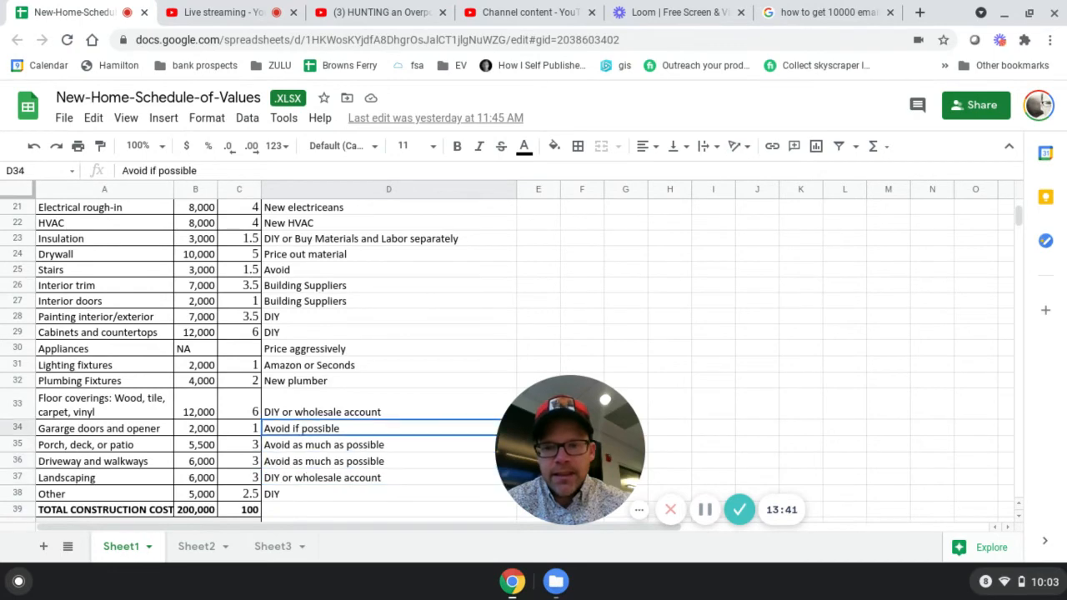
left_click(388, 365)
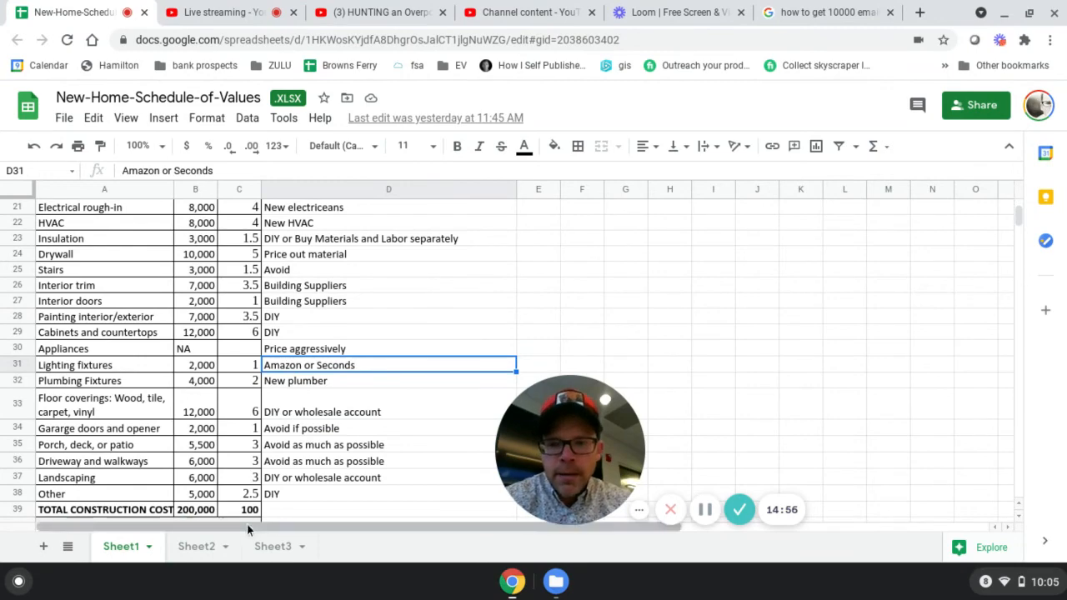
mouse_move(305, 442)
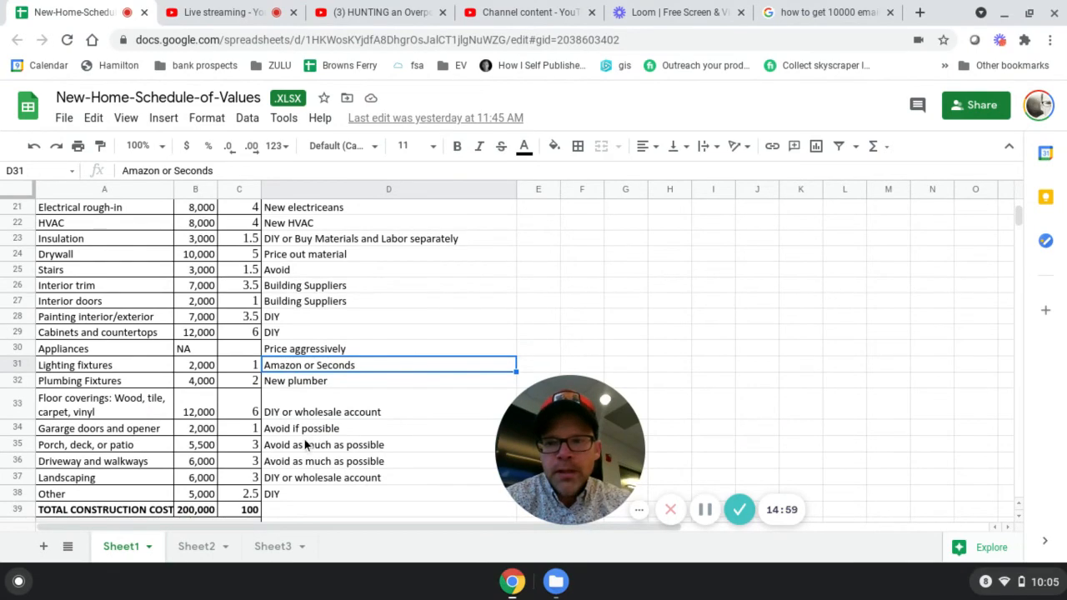
scroll("up", 3)
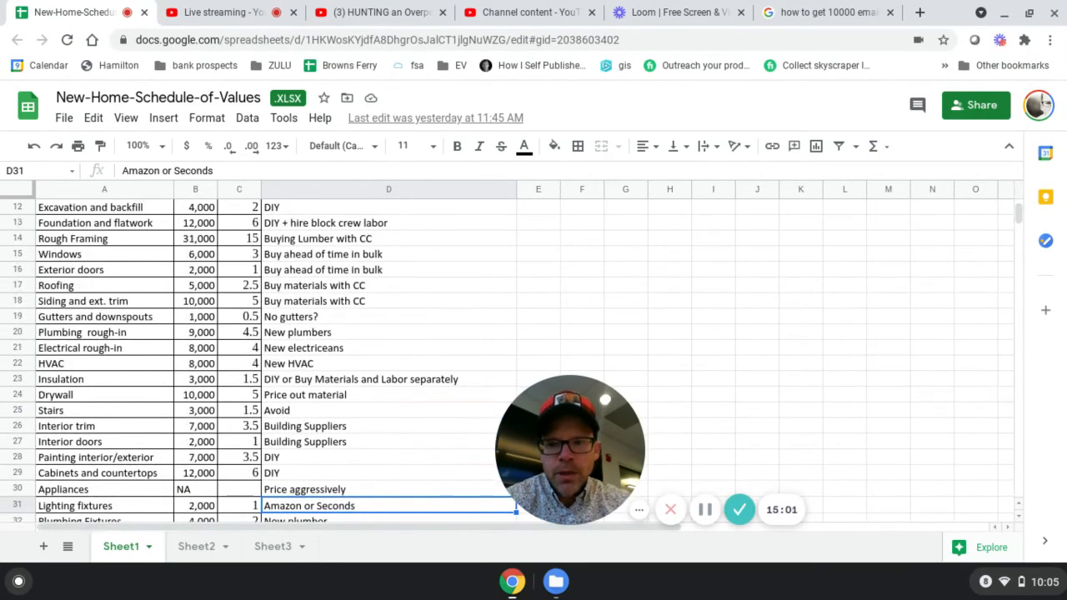
scroll("up", 3)
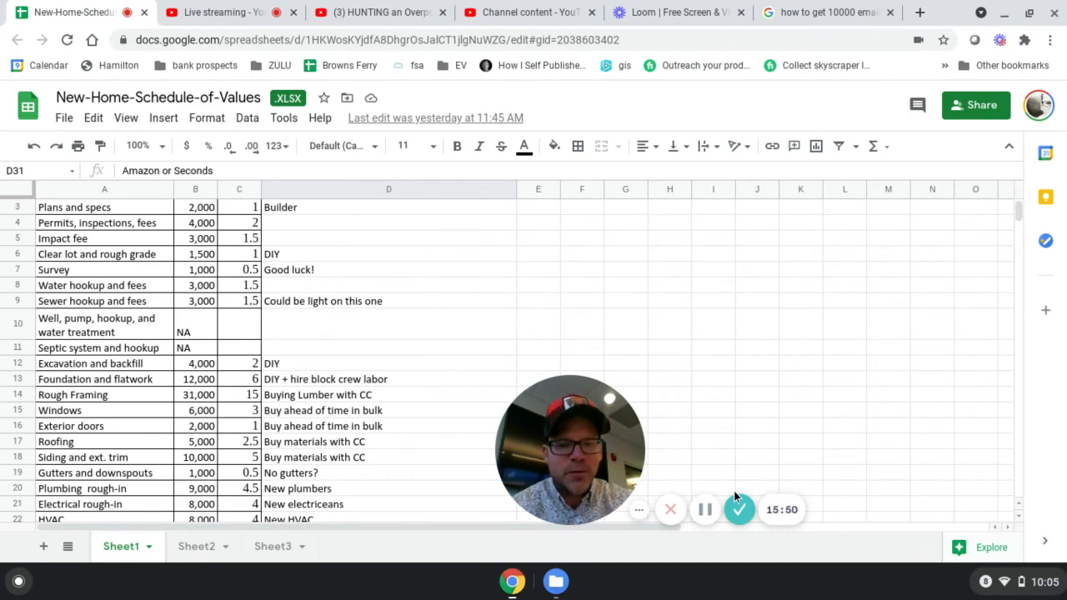
mouse_move(739, 510)
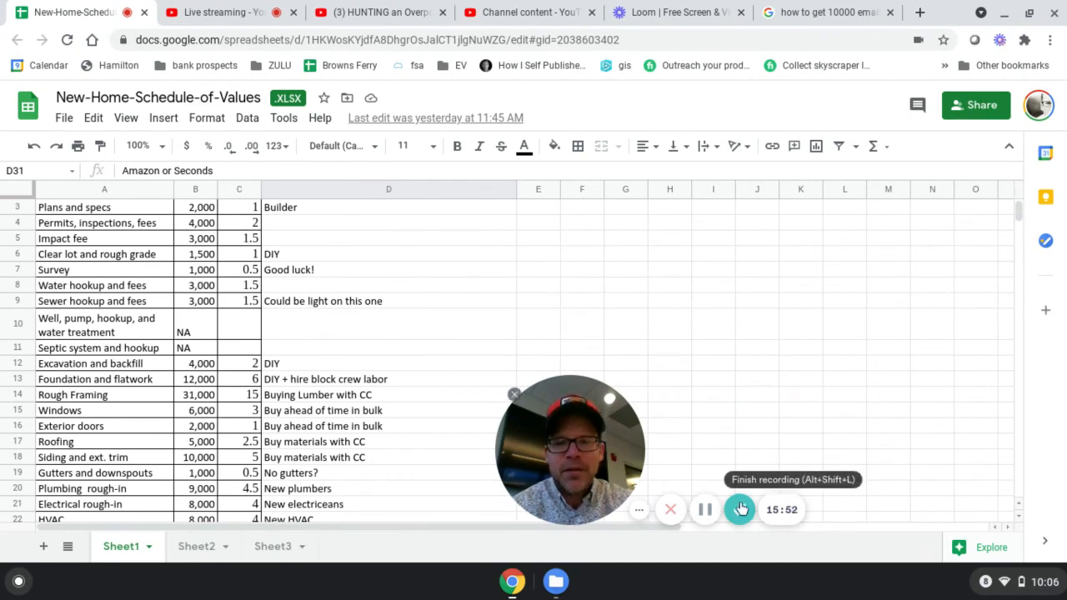